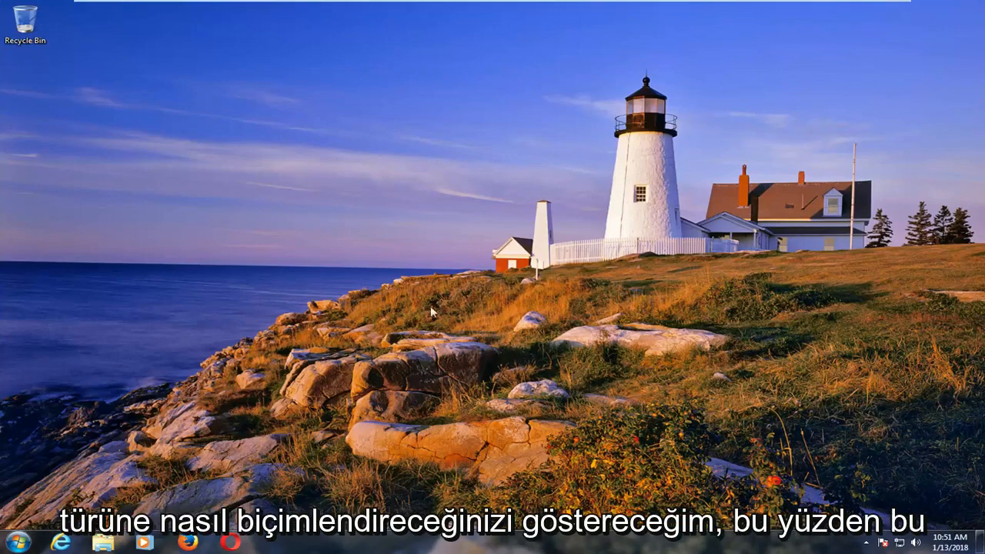
mouse_move(423, 313)
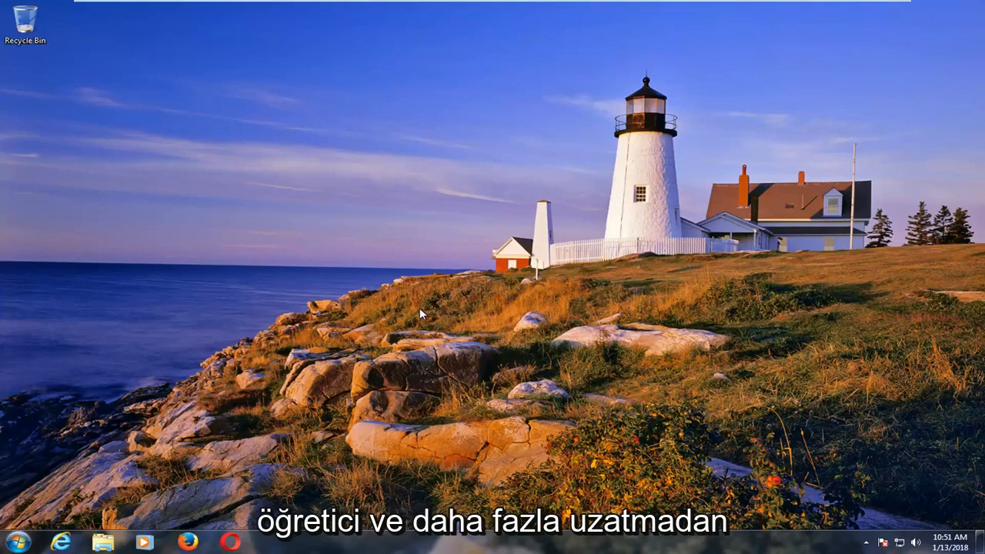
mouse_move(454, 308)
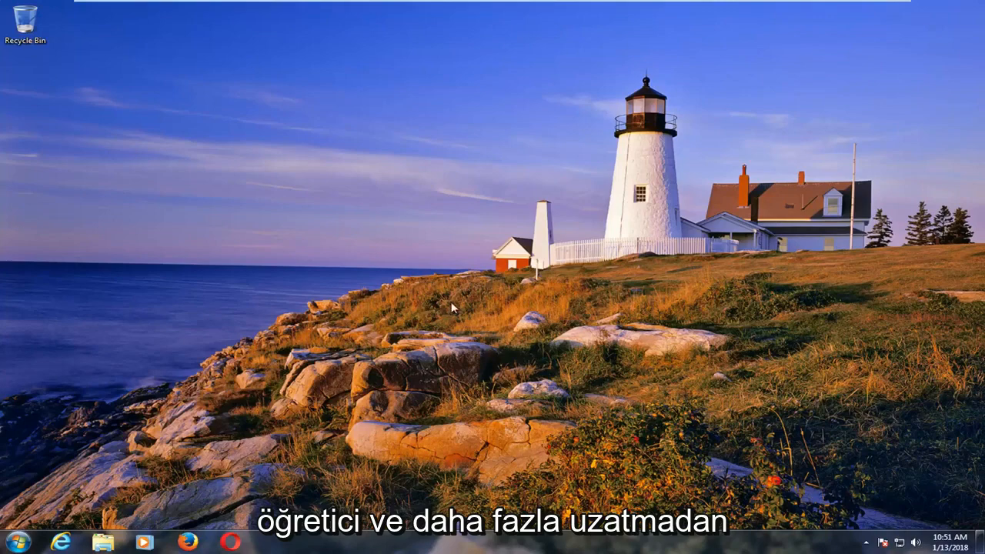
Search the Start menu for 'computer' and launch the Computer window listing the drives
click(12, 542)
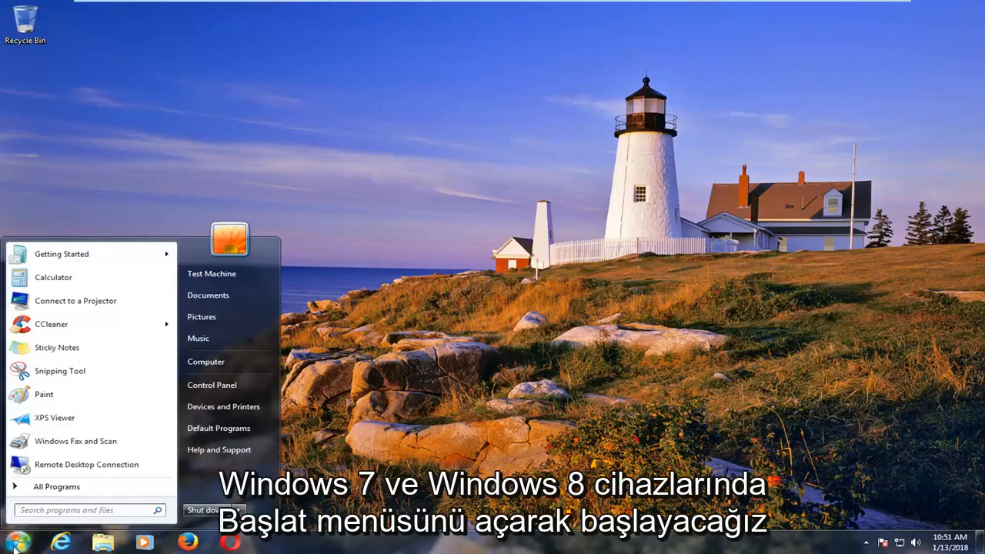
text(computer)
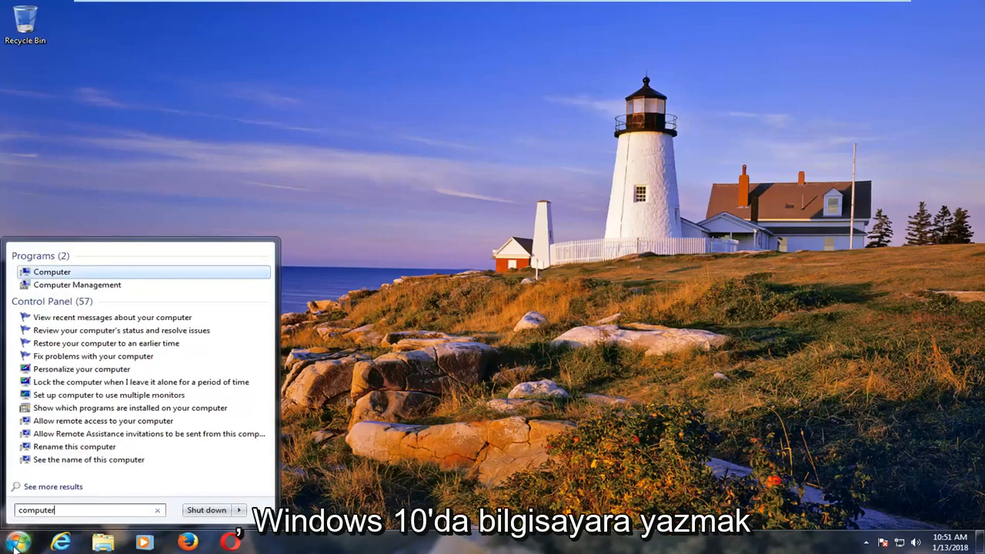
mouse_move(52, 271)
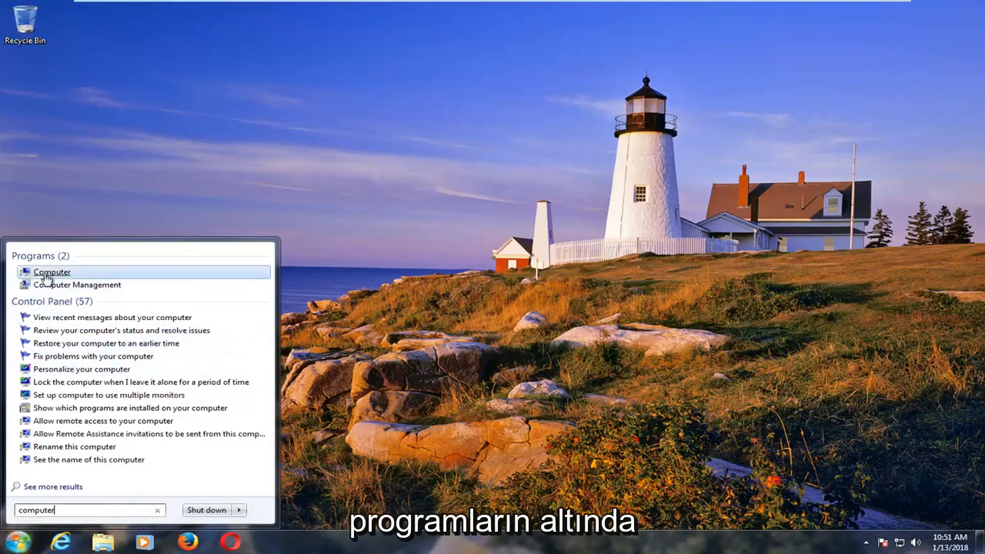
click(52, 271)
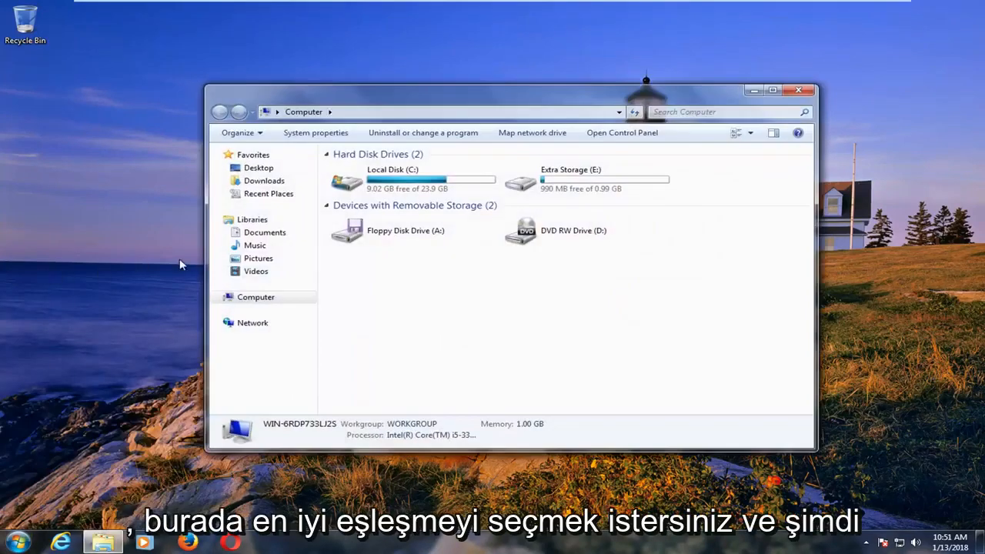
click(585, 179)
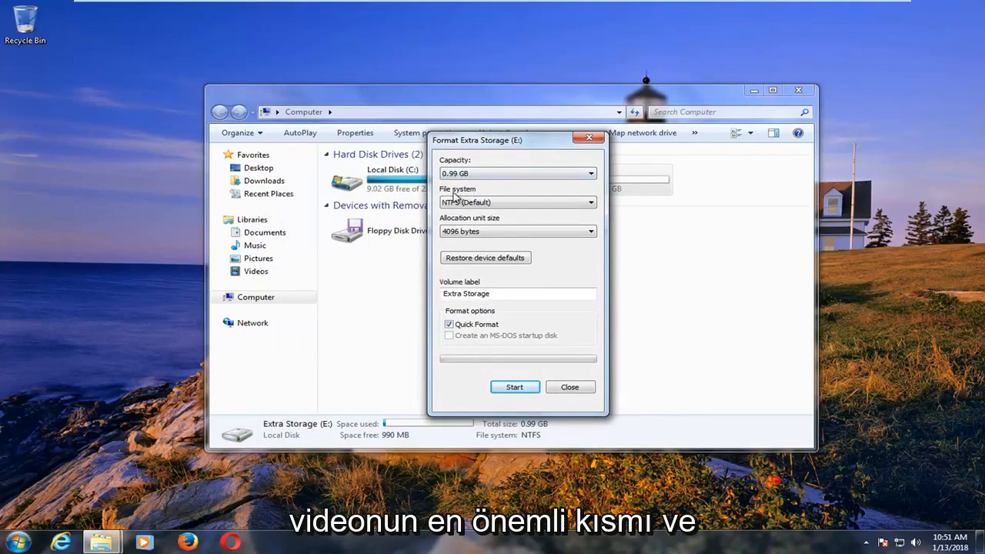
click(591, 202)
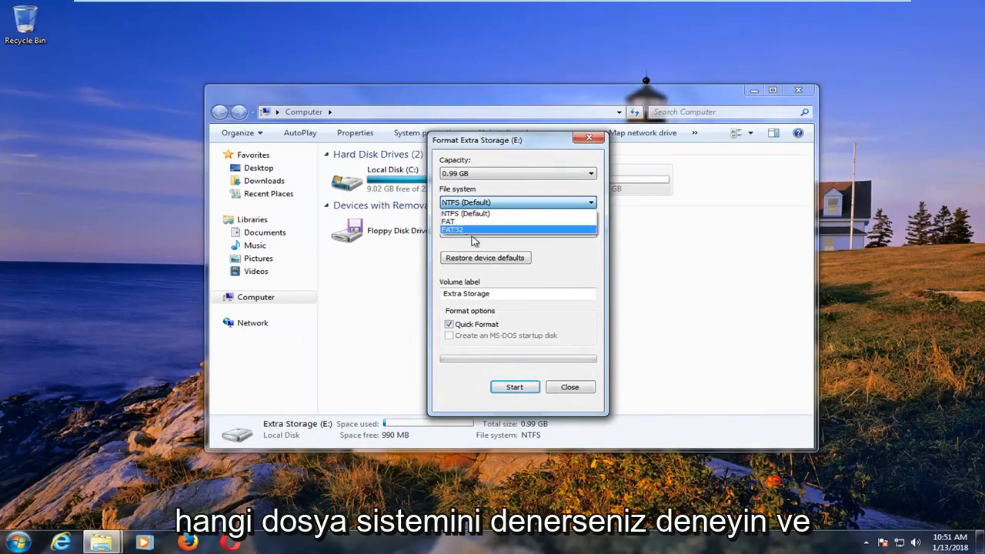
mouse_move(471, 221)
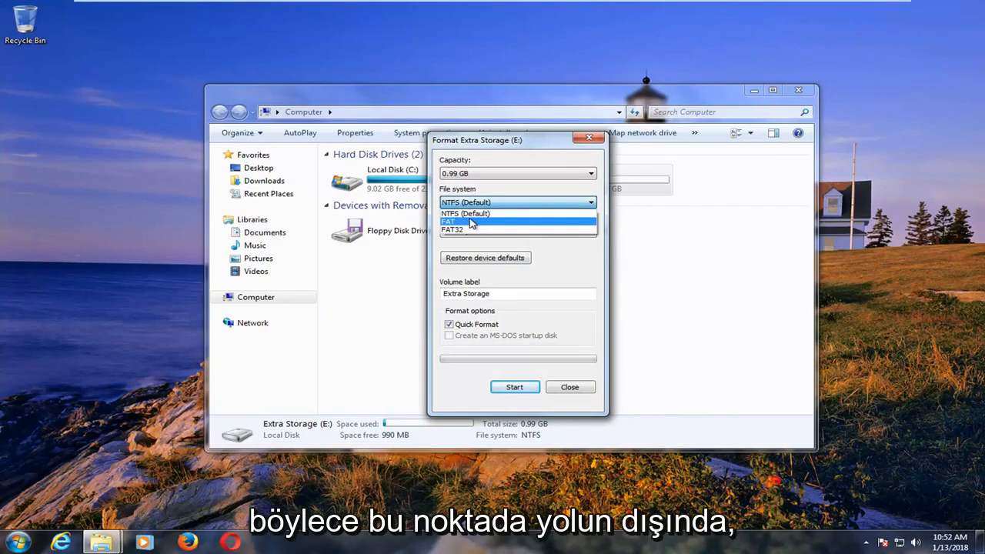
mouse_move(465, 212)
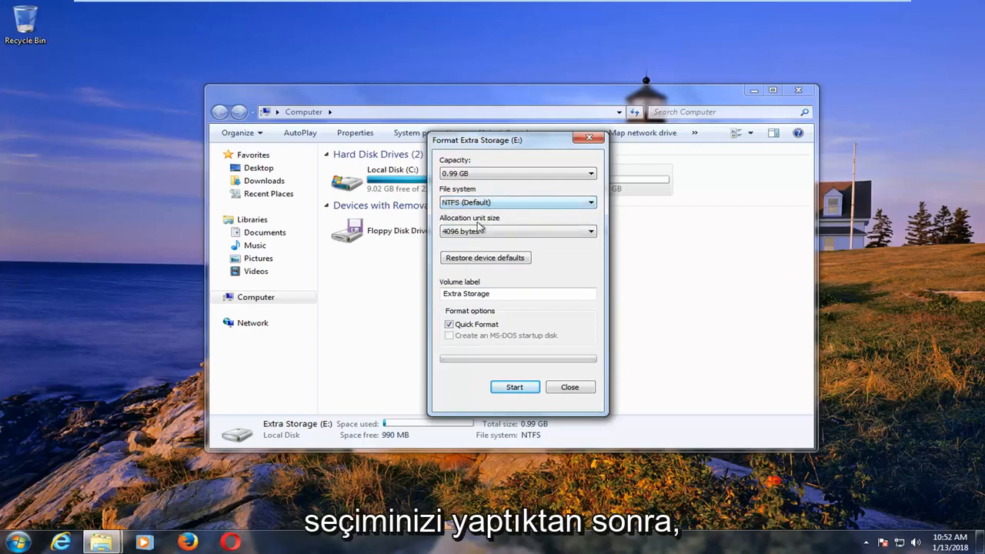
mouse_move(477, 317)
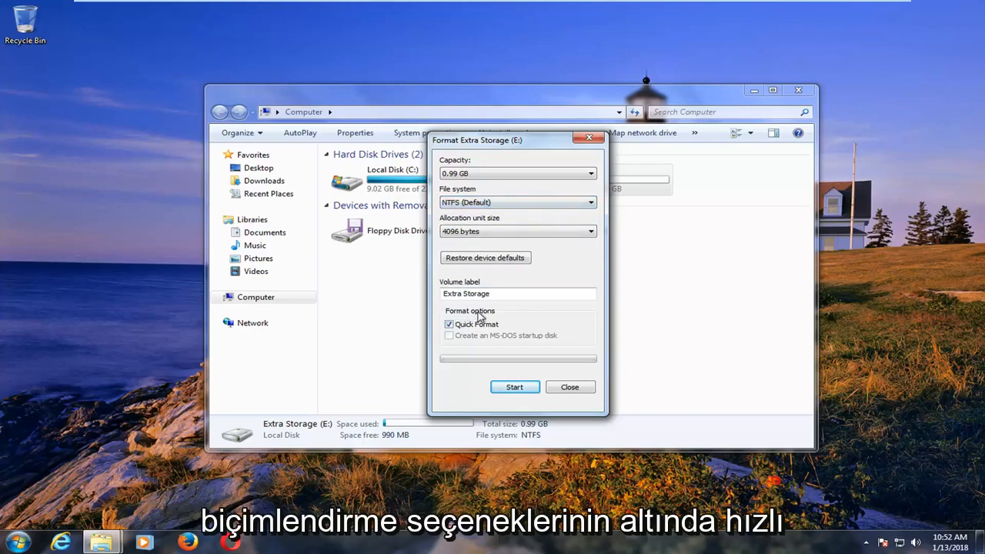
mouse_move(498, 403)
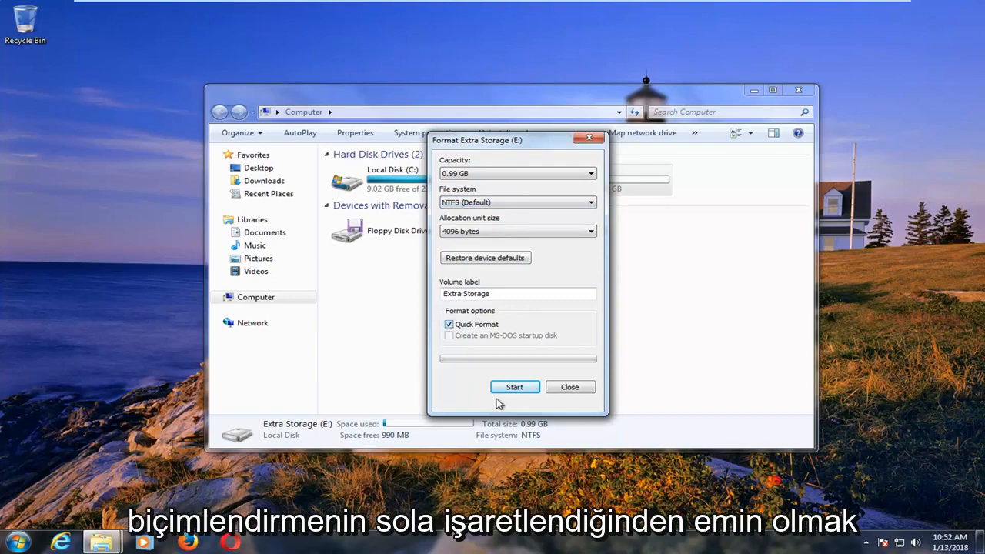
Start the quick NTFS format of Extra Storage (E:), confirming the data-erase warning
click(514, 388)
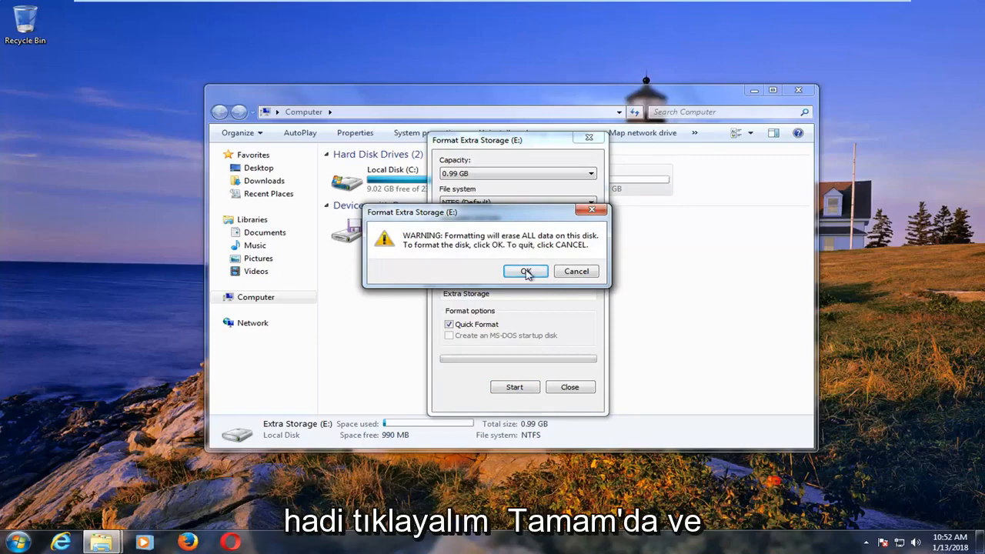
click(527, 271)
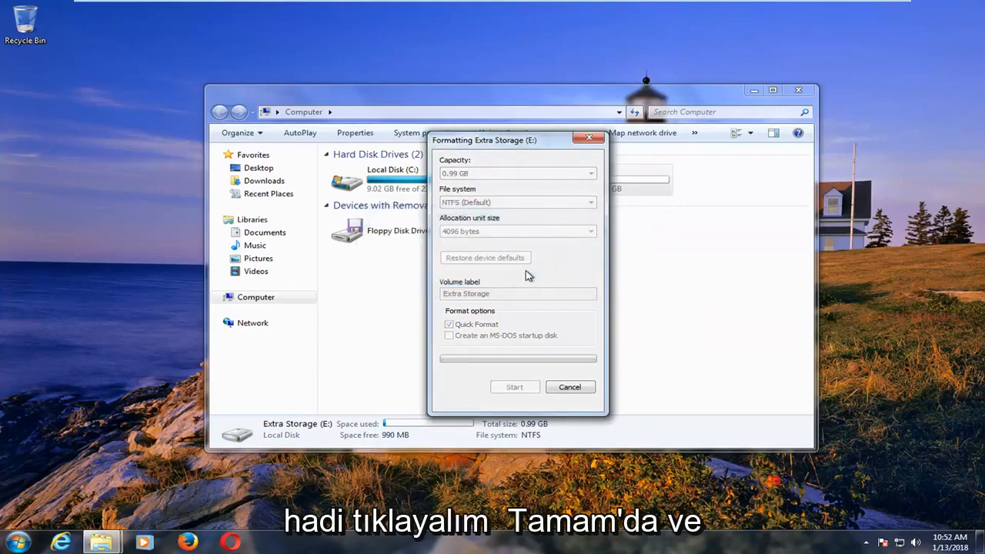
click(514, 386)
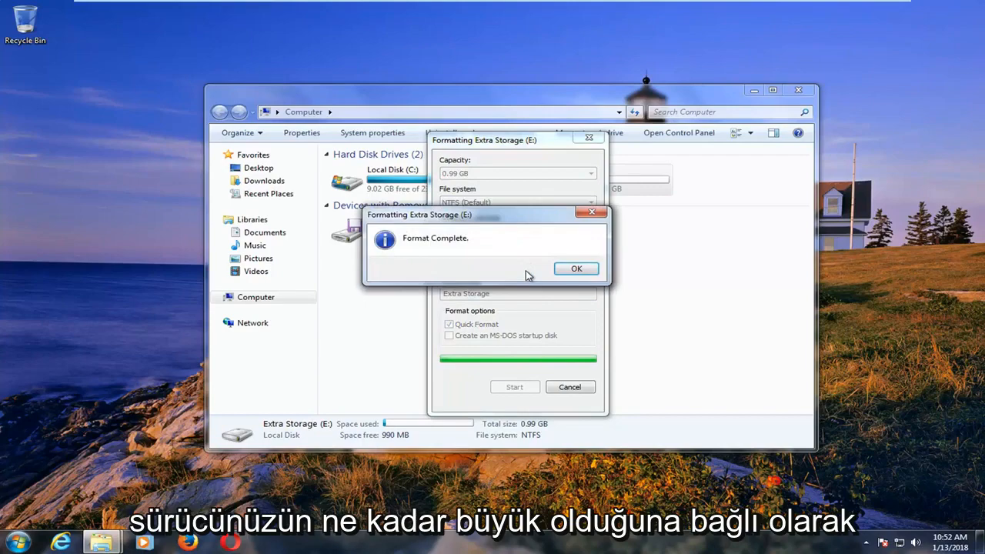
mouse_move(456, 249)
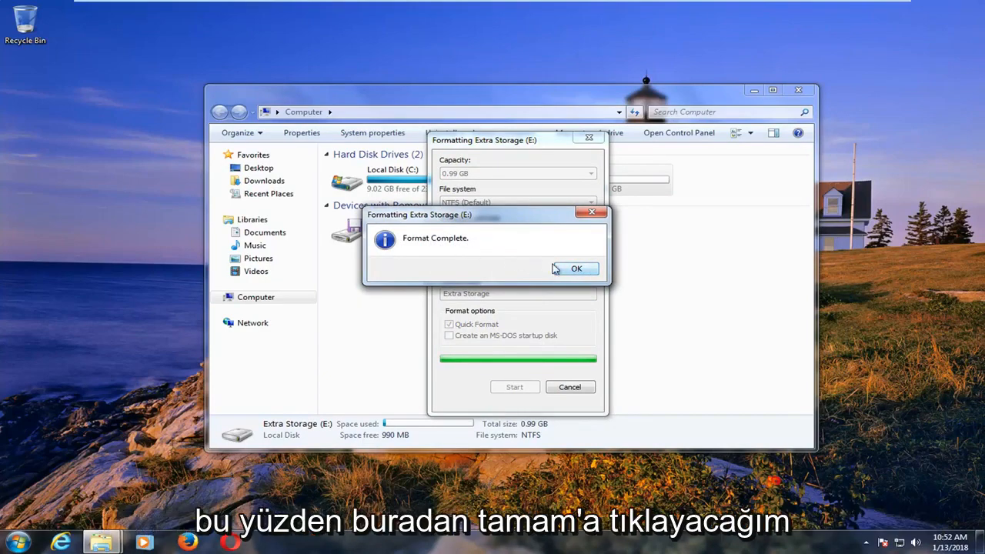
Dismiss the Format Complete message and dialog, check that E: is empty, and return to Computer
click(576, 268)
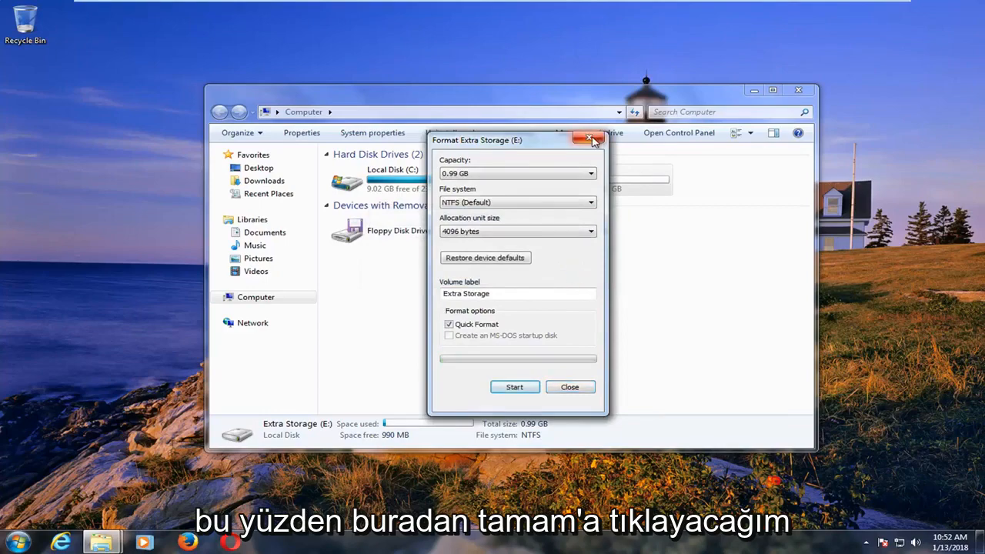
click(591, 139)
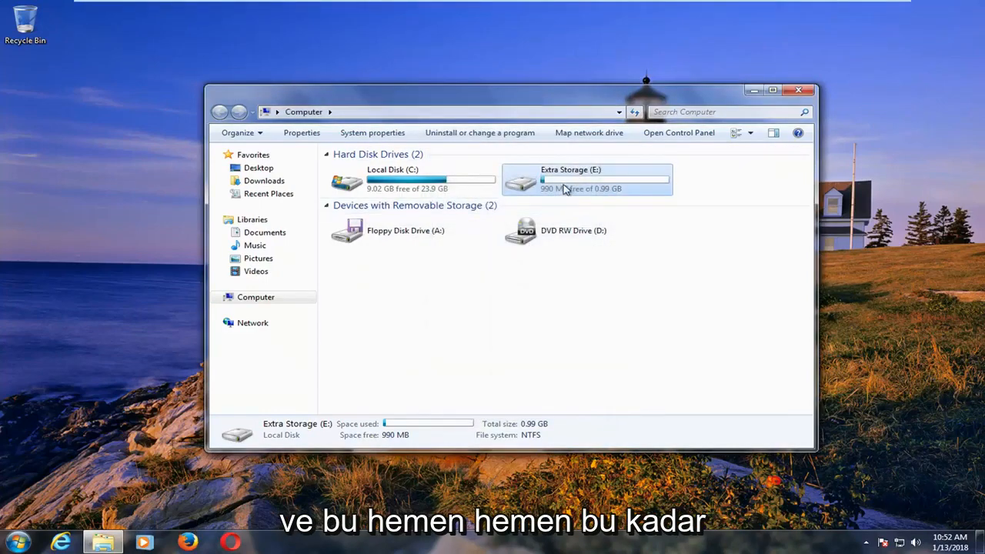
double_click(586, 180)
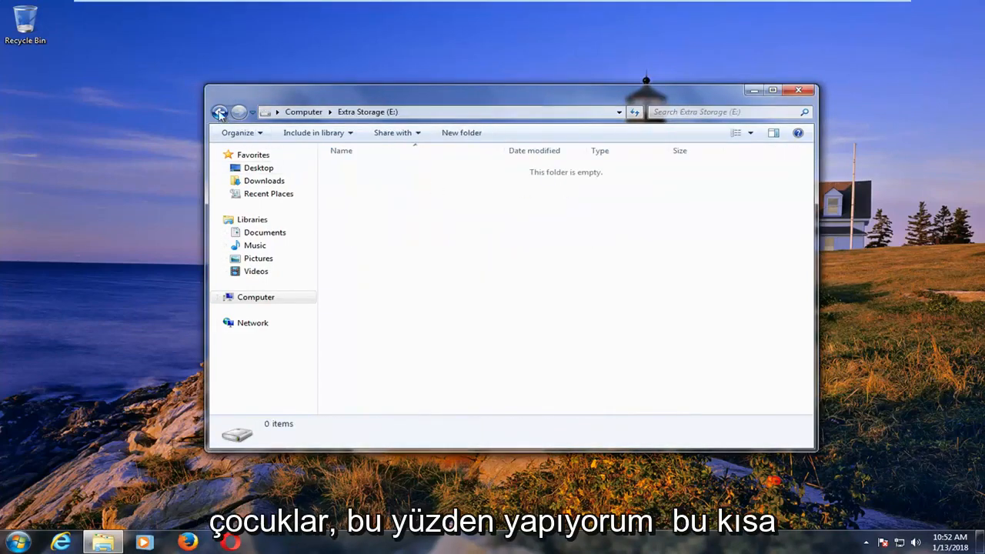
click(220, 111)
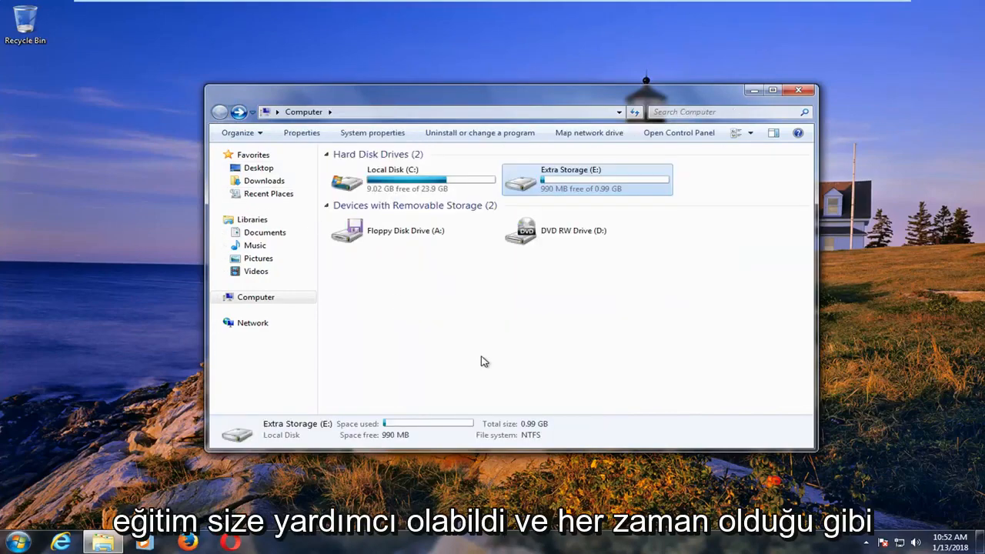